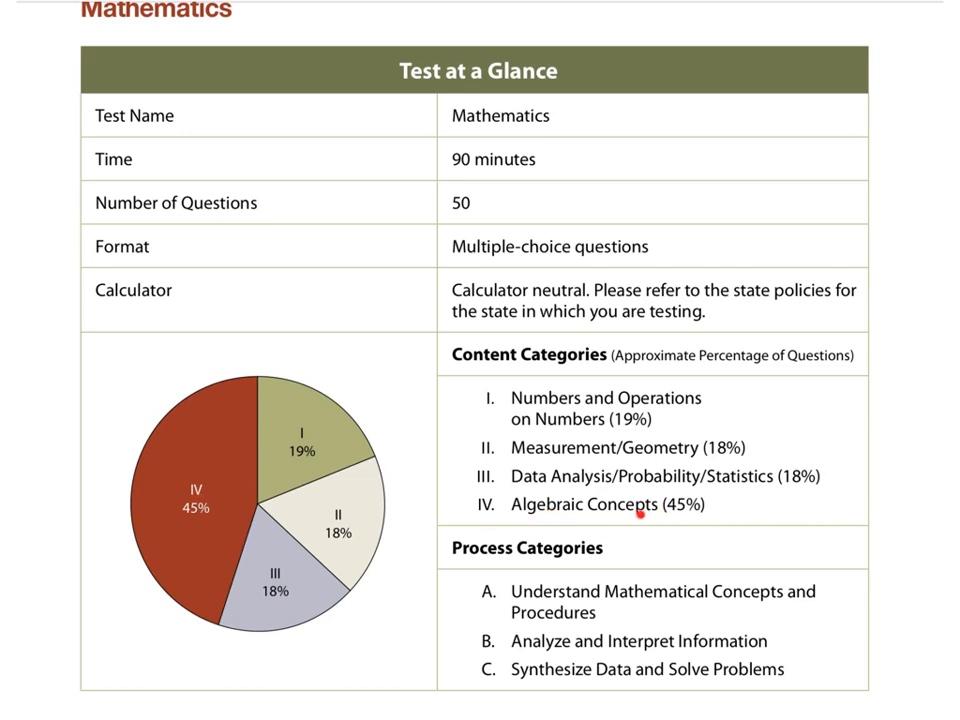
{"action": "mouse_move", "coordinate": [345, 428]}
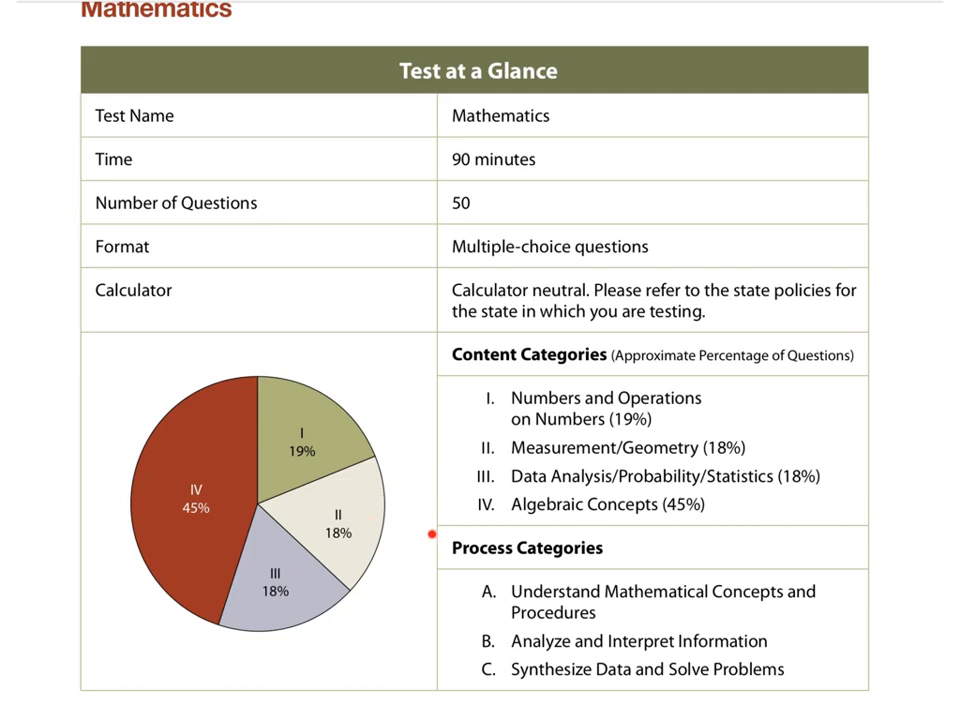
{"action": "mouse_move", "coordinate": [643, 462]}
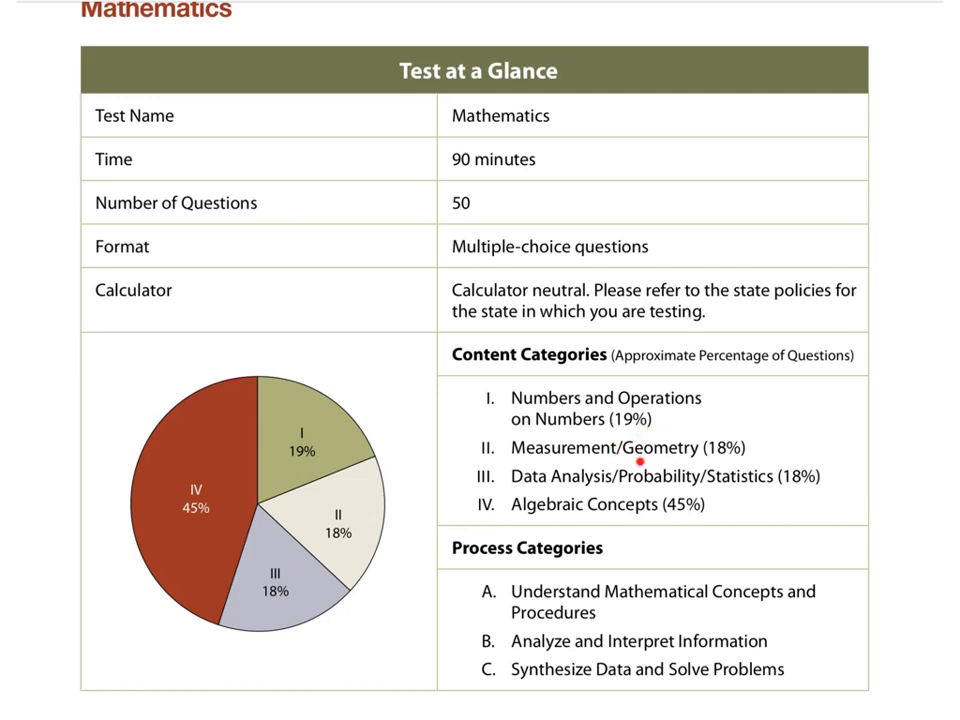
{"action": "mouse_move", "coordinate": [758, 488]}
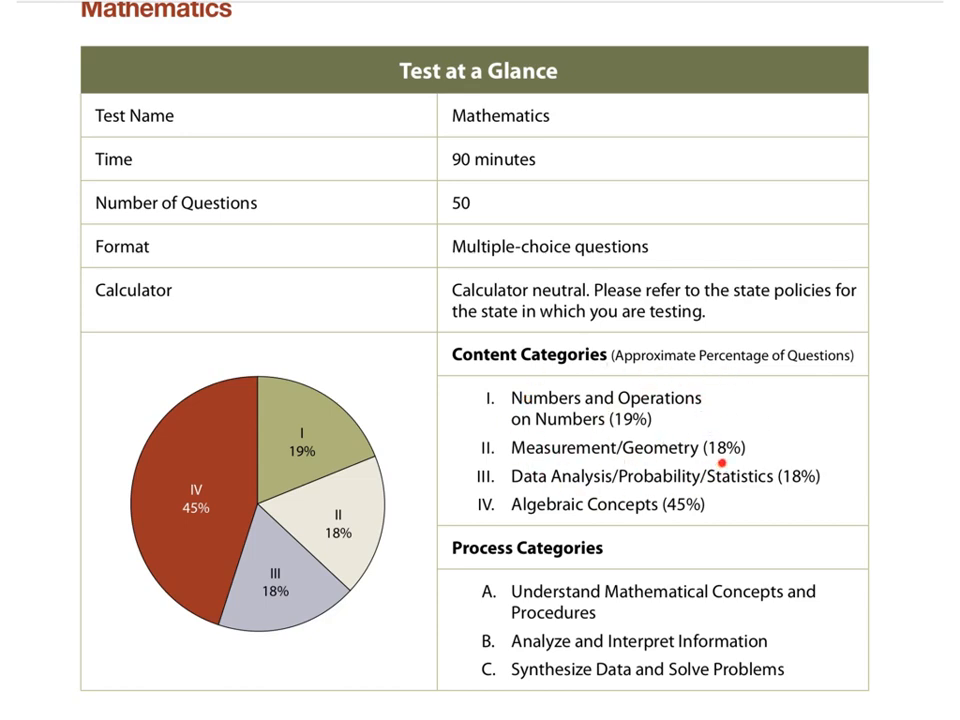
{"action": "mouse_move", "coordinate": [588, 418]}
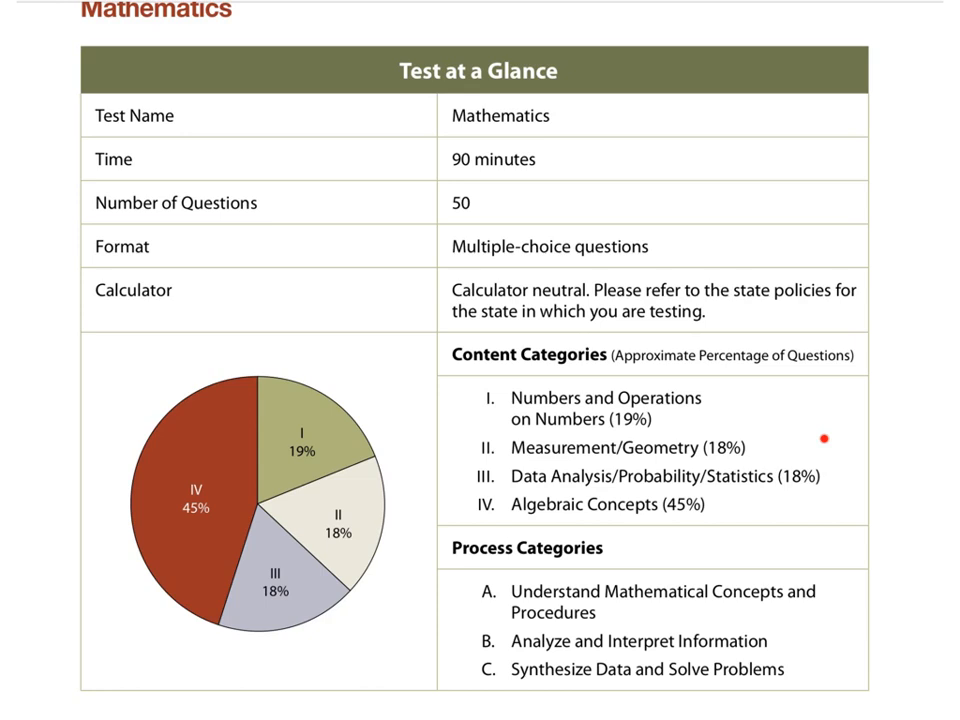
{"action": "mouse_move", "coordinate": [784, 395]}
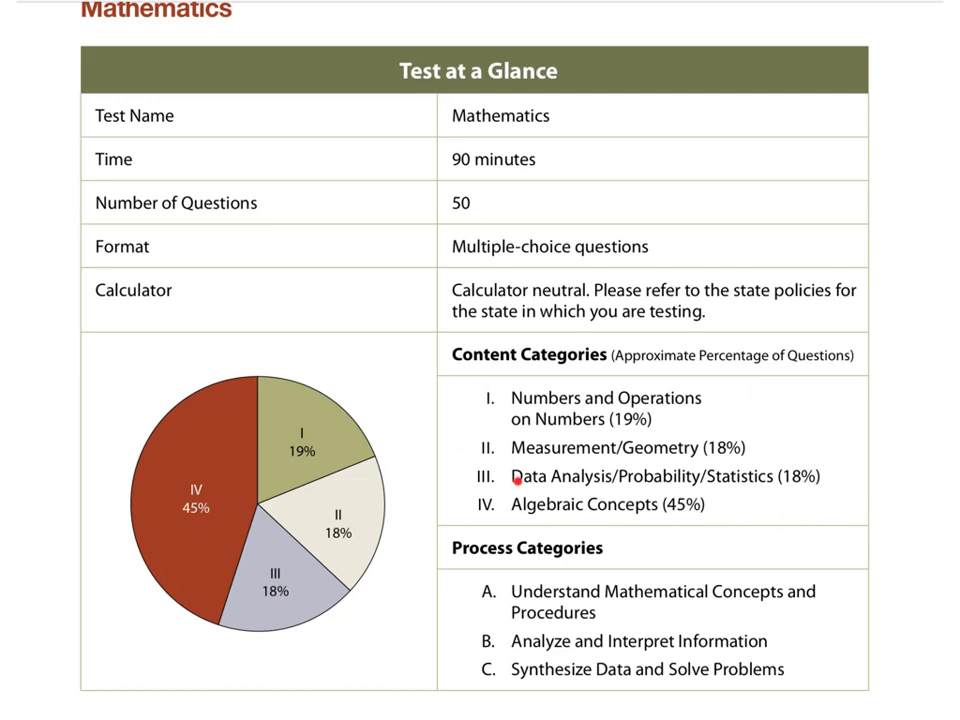
{"action": "mouse_move", "coordinate": [822, 519]}
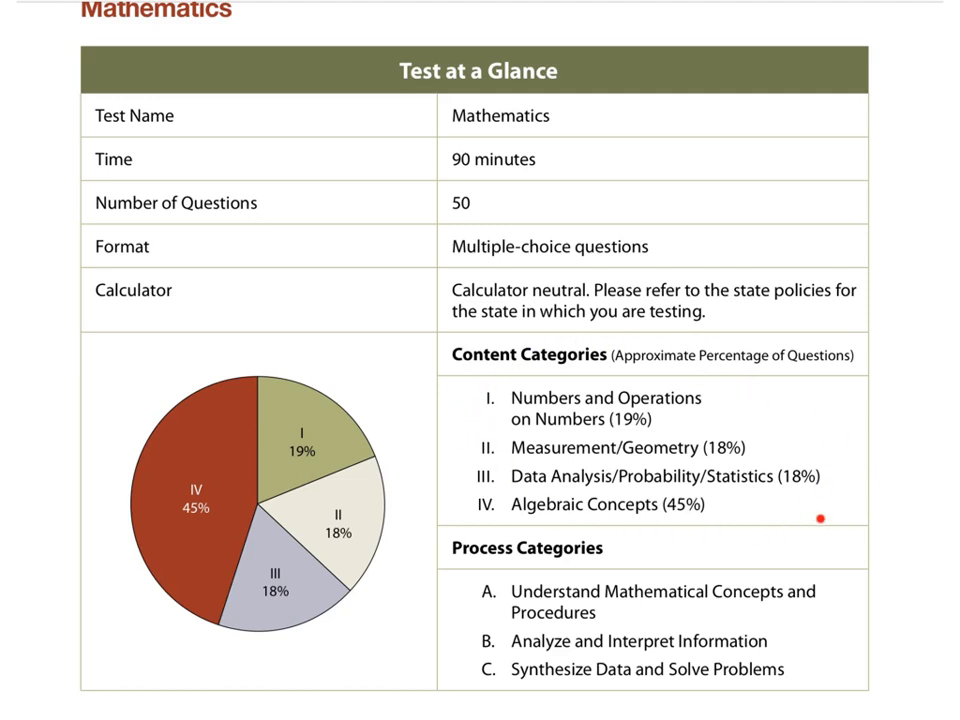
{"action": "mouse_move", "coordinate": [674, 370]}
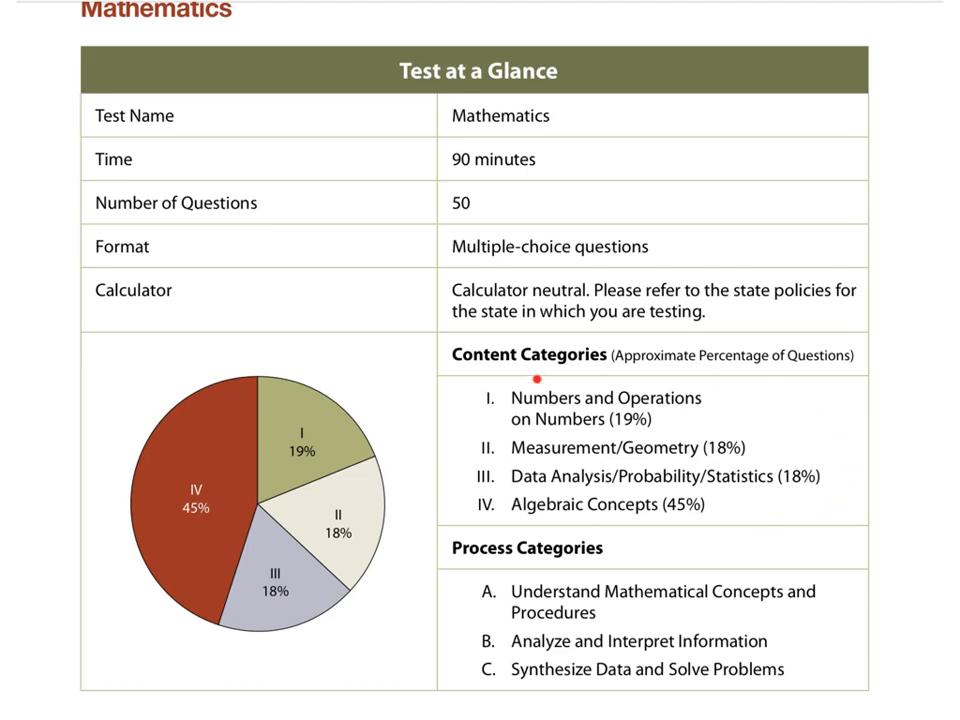
{"action": "mouse_move", "coordinate": [205, 576]}
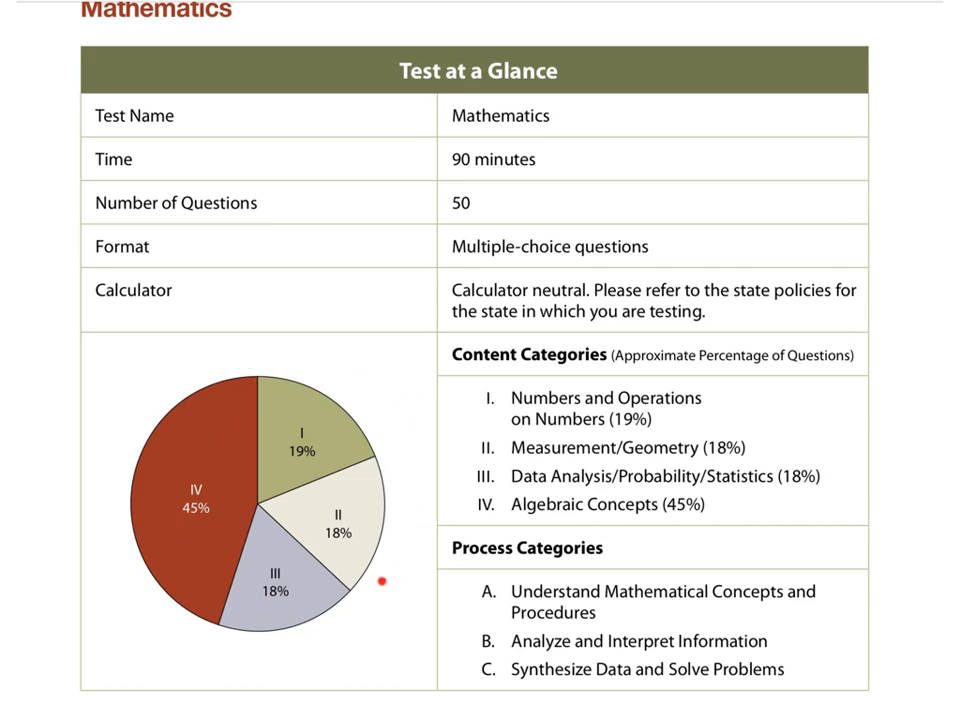
{"action": "mouse_move", "coordinate": [721, 448]}
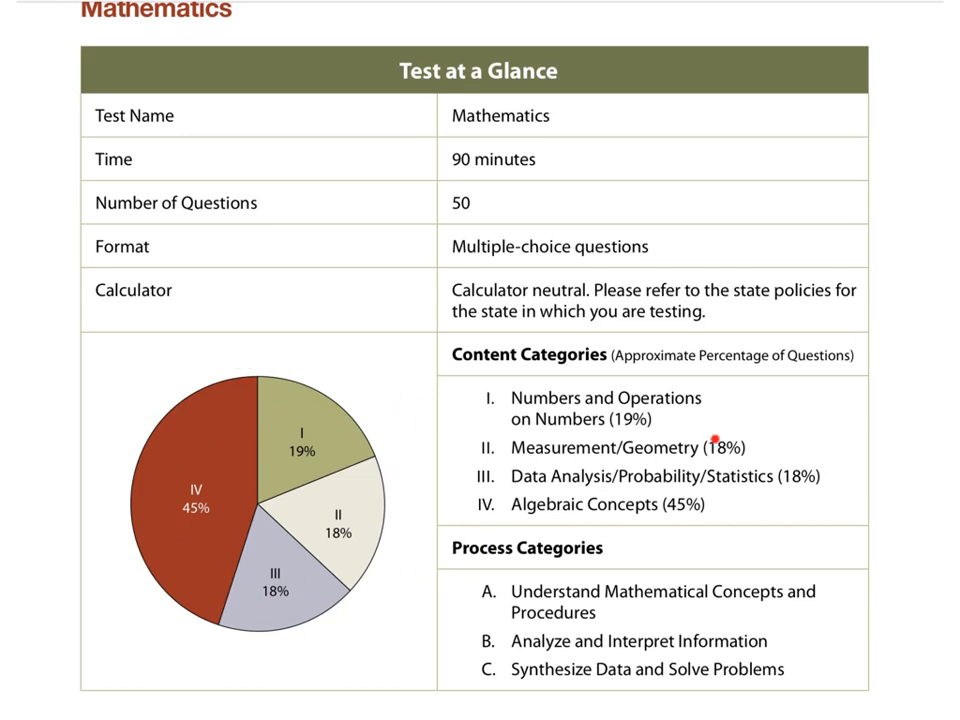